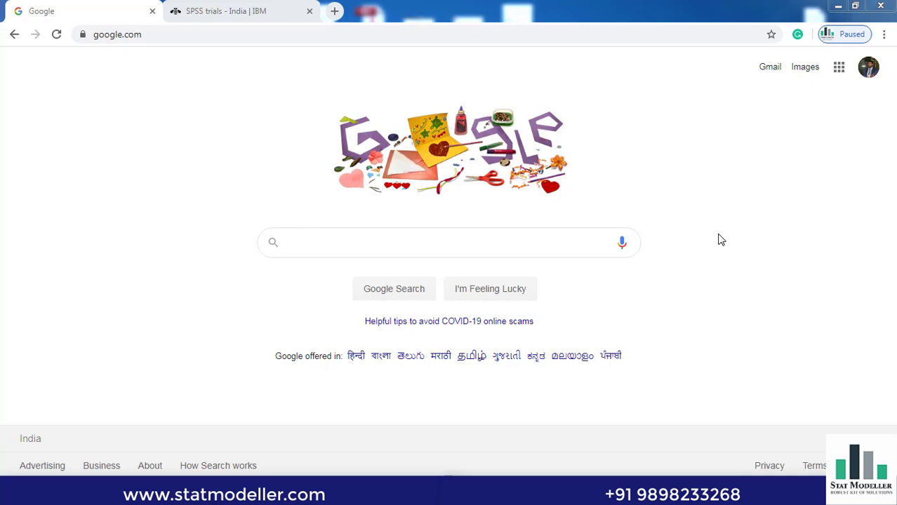
# Search Google for 'ibm spss software download'
pyautogui.click(489, 242)
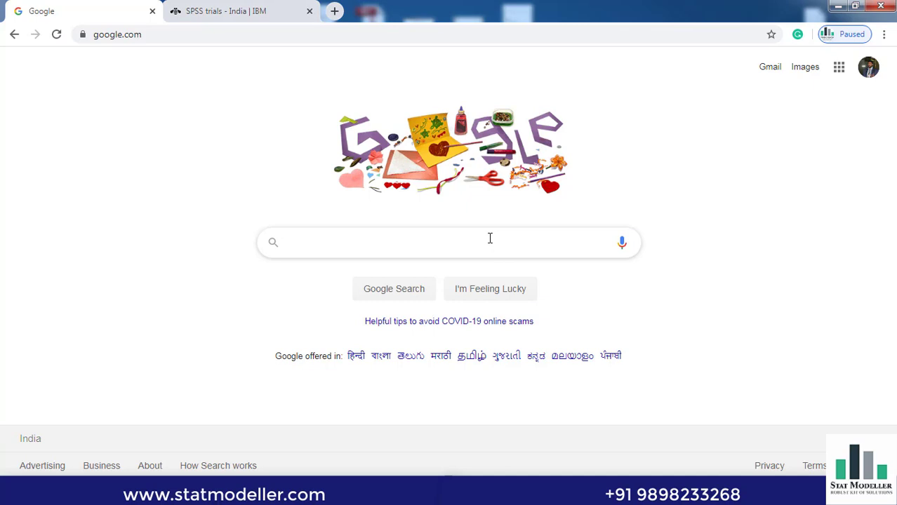
pyautogui.write('ibm spss software download')
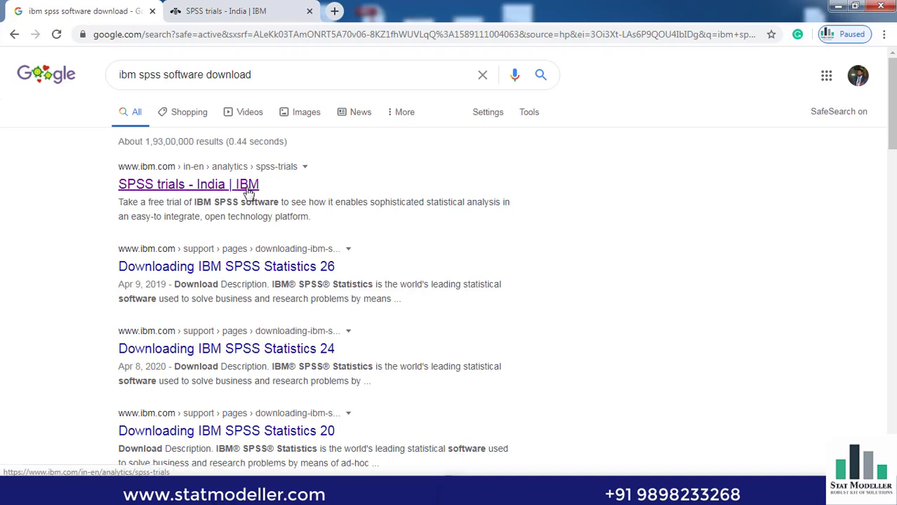
# Go to the 'SPSS trials - India | IBM' result from the search listing
pyautogui.click(188, 184)
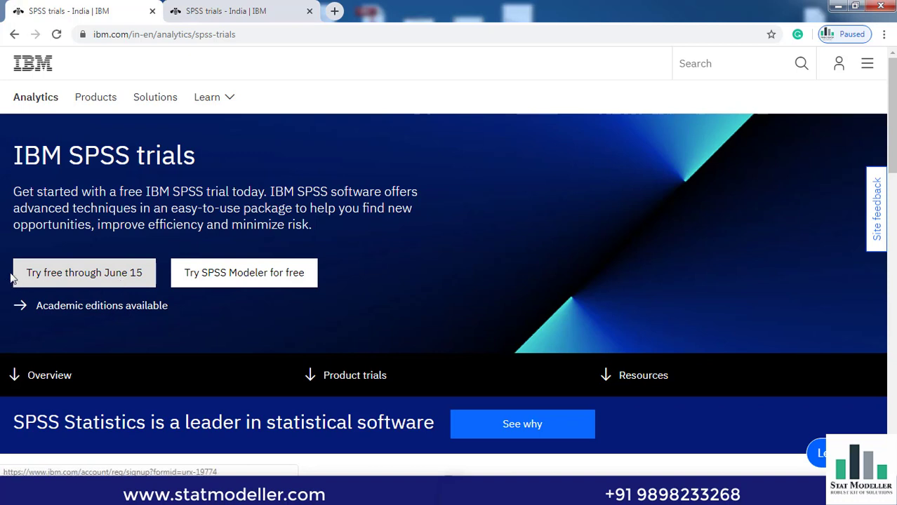
pyautogui.moveTo(76, 288)
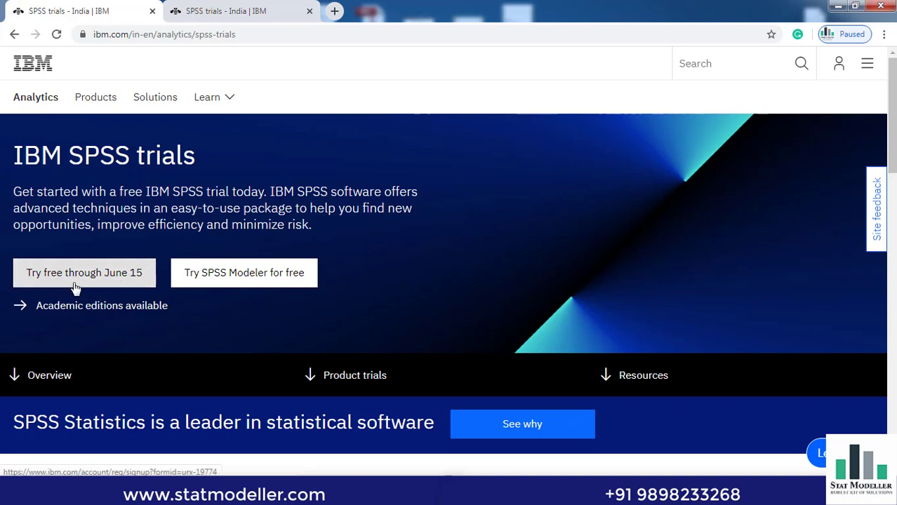
# Start the free SPSS trial sign-up and submit the account details (name, password, India, Gujarat)
pyautogui.click(84, 272)
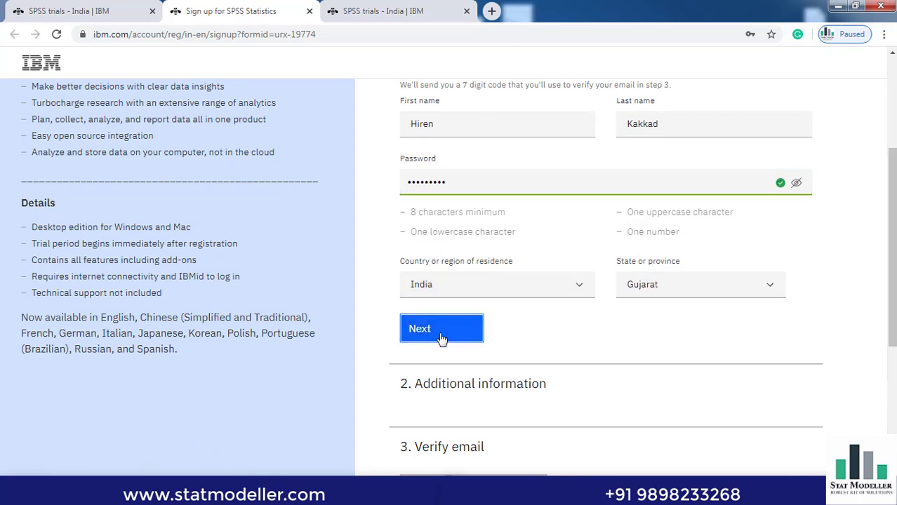
pyautogui.click(441, 329)
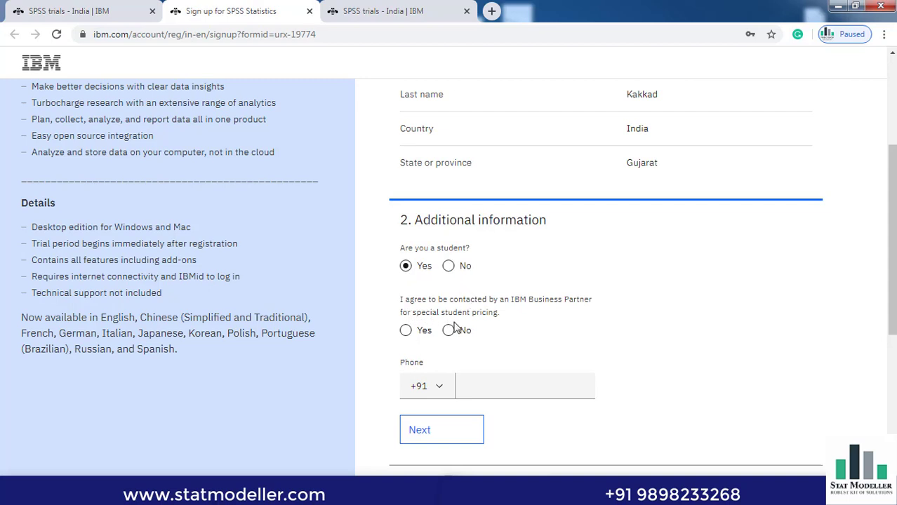
pyautogui.moveTo(474, 331)
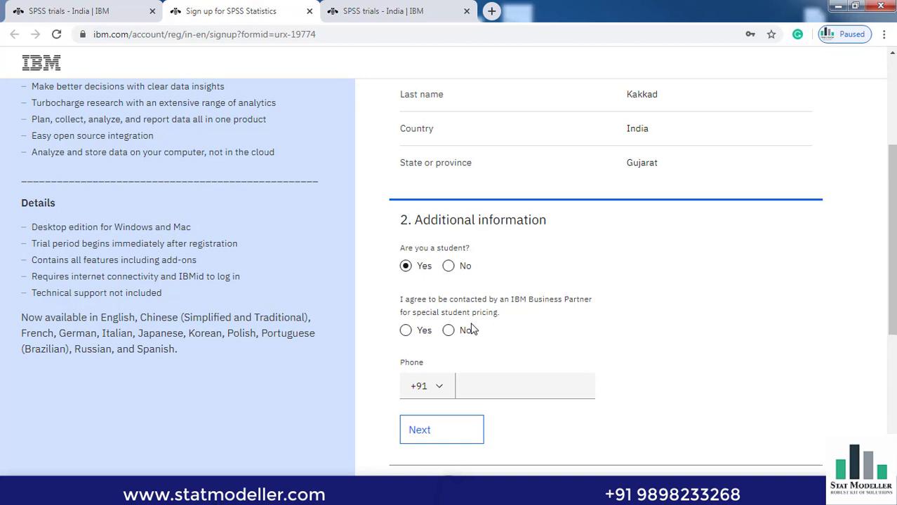
# Submit additional information with student Yes, partner contact No and the phone number
pyautogui.click(446, 331)
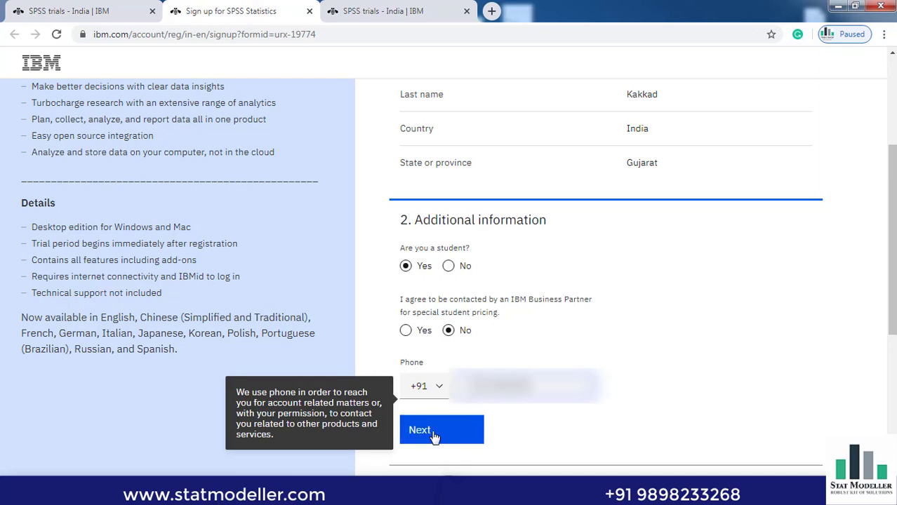
pyautogui.click(441, 429)
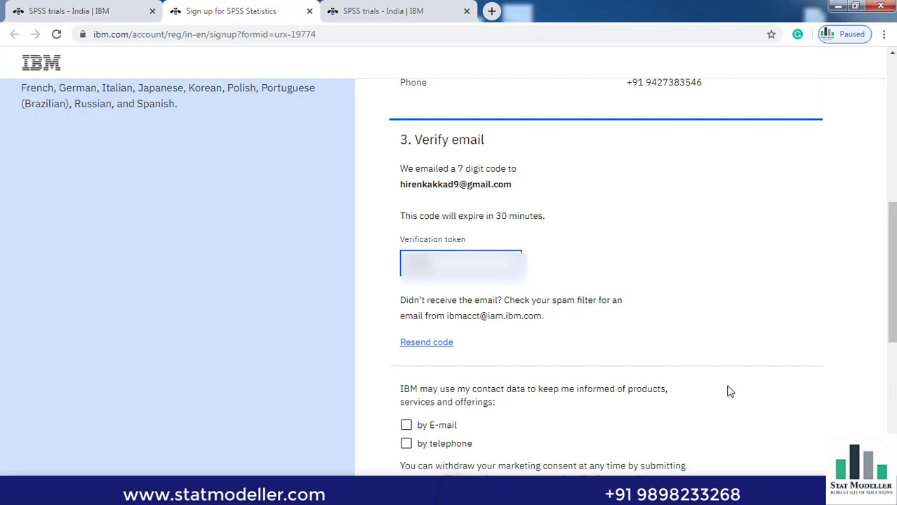
# Create the IBMid account with the verification code and accept the privacy notice
pyautogui.scroll(-3)
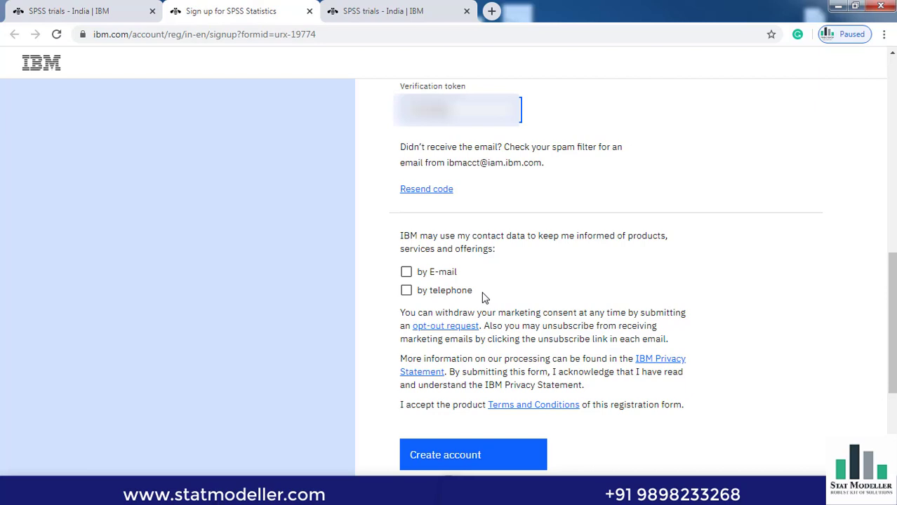
pyautogui.scroll(-3)
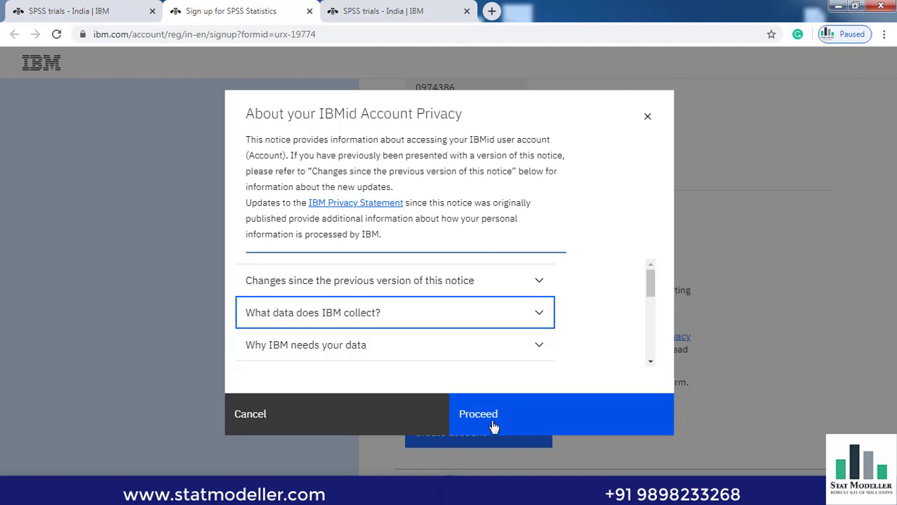
pyautogui.click(477, 414)
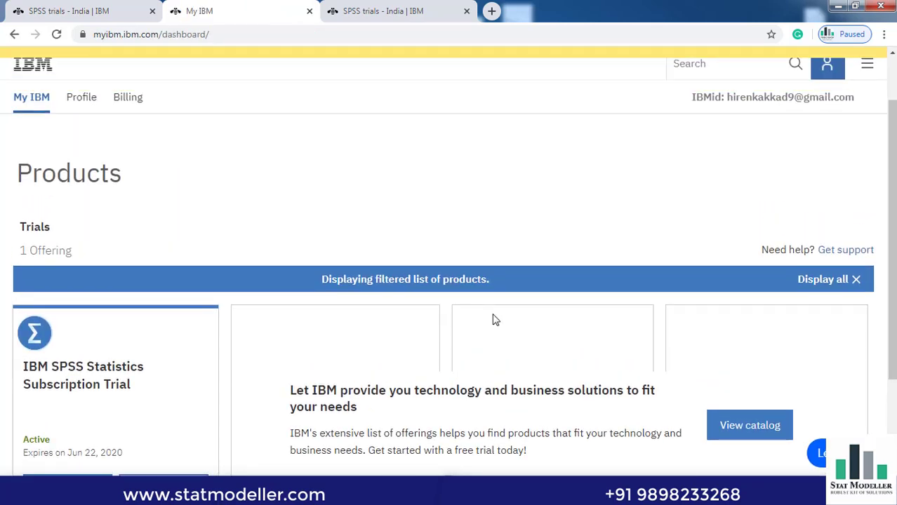
# Go to Downloads for the IBM SPSS Statistics Subscription Trial card on My IBM
pyautogui.scroll(-3)
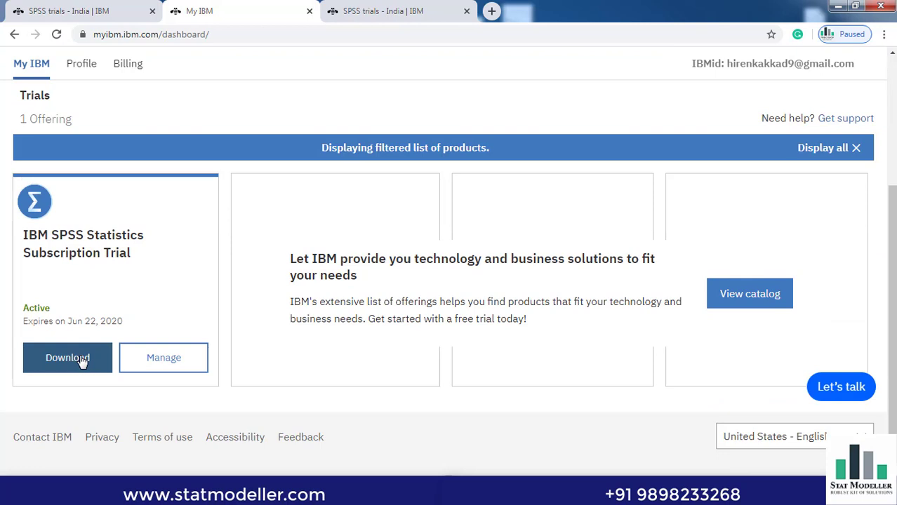
pyautogui.click(67, 358)
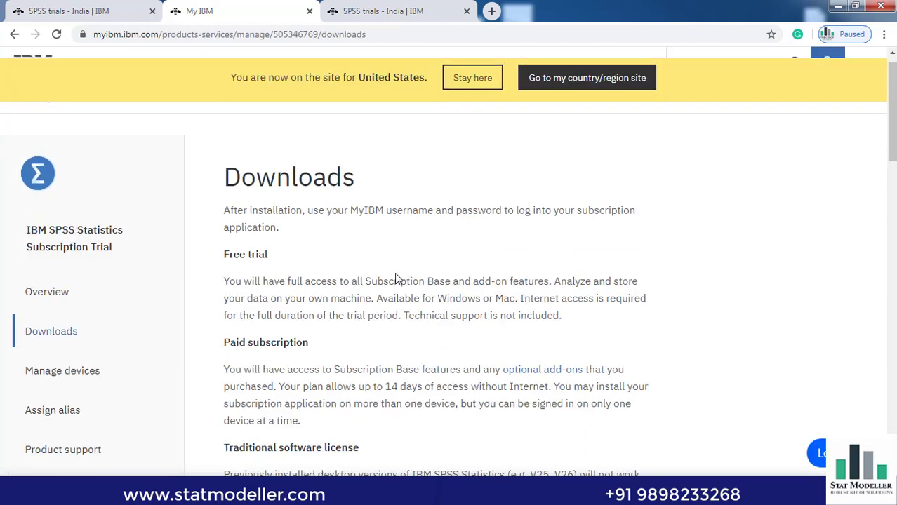
# Download the Windows 64-bit SPSS Statistics Subscription Trial installer
pyautogui.scroll(-3)
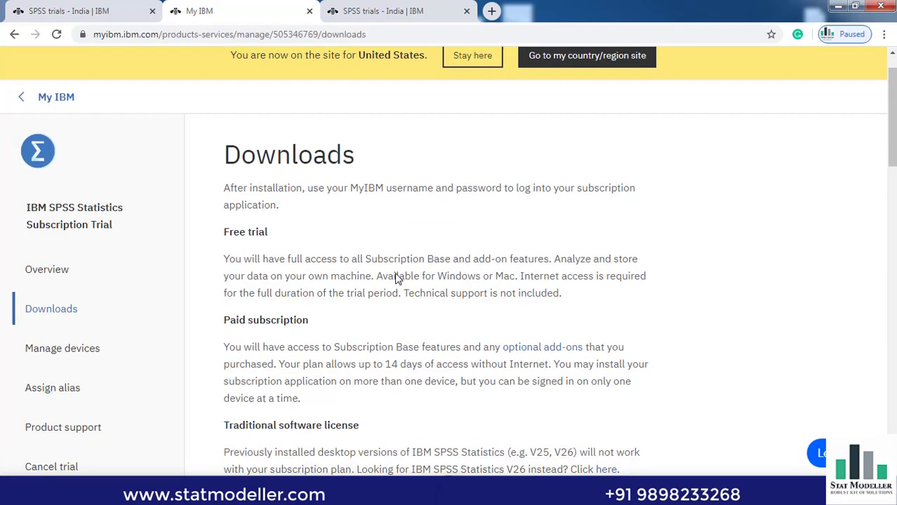
pyautogui.scroll(-3)
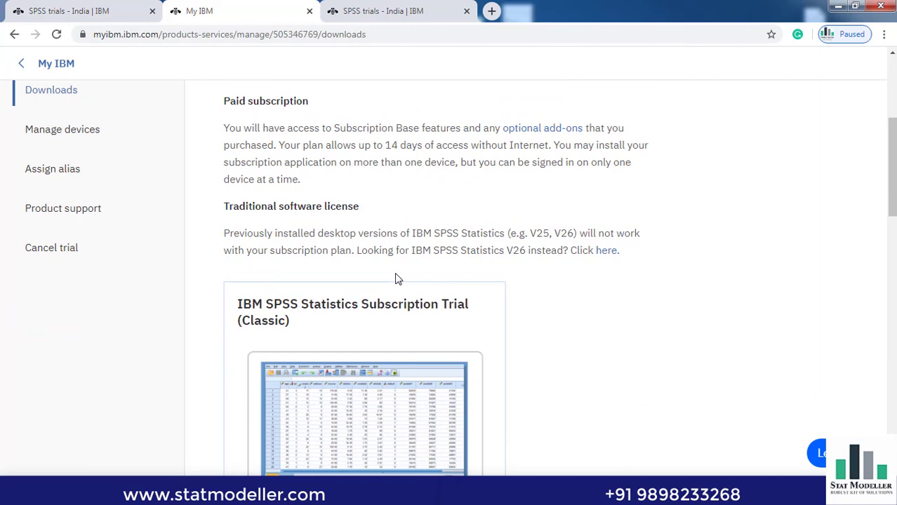
pyautogui.scroll(-3)
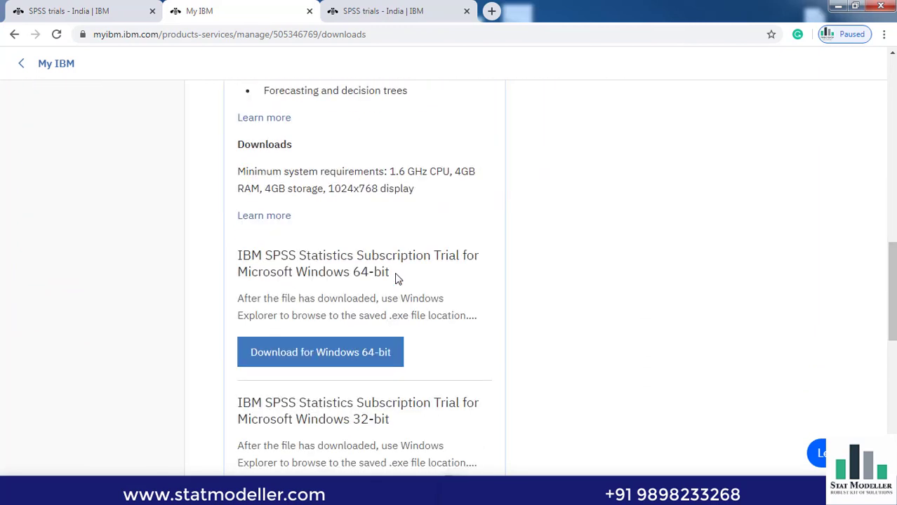
pyautogui.moveTo(365, 148)
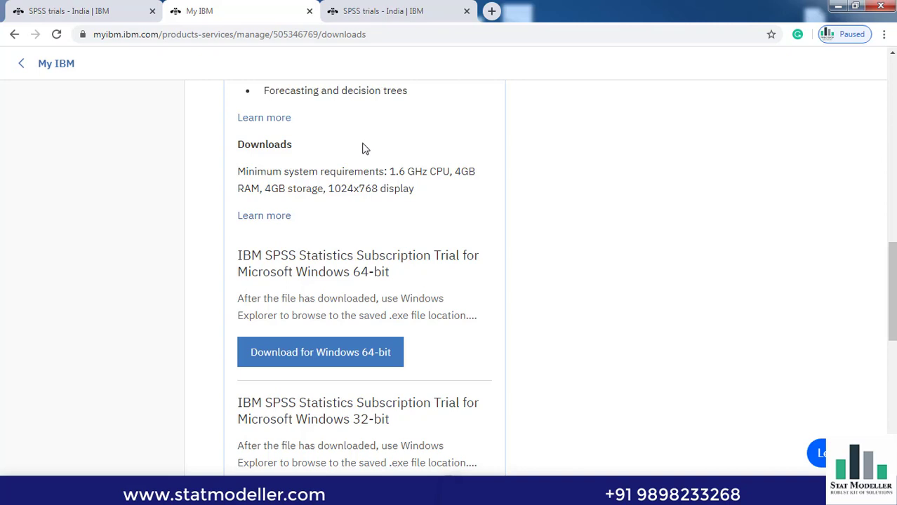
pyautogui.moveTo(332, 171)
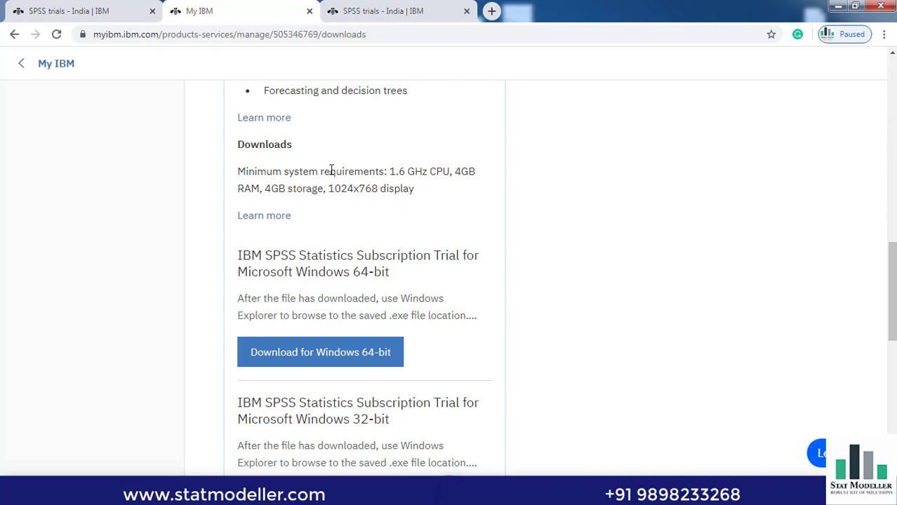
pyautogui.moveTo(432, 196)
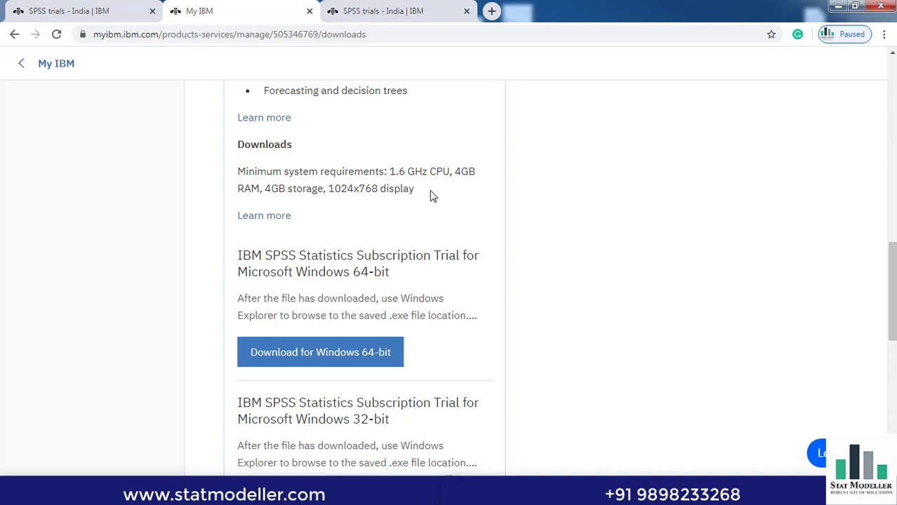
pyautogui.moveTo(426, 340)
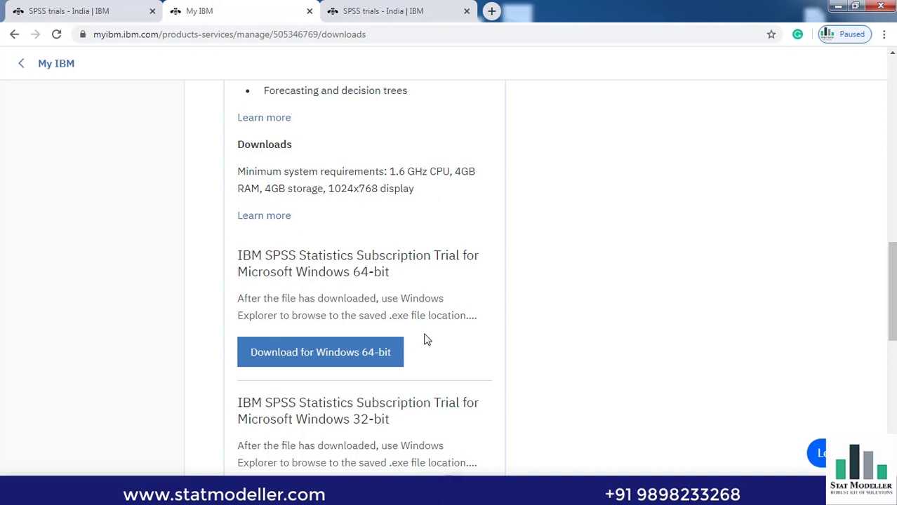
pyautogui.scroll(-3)
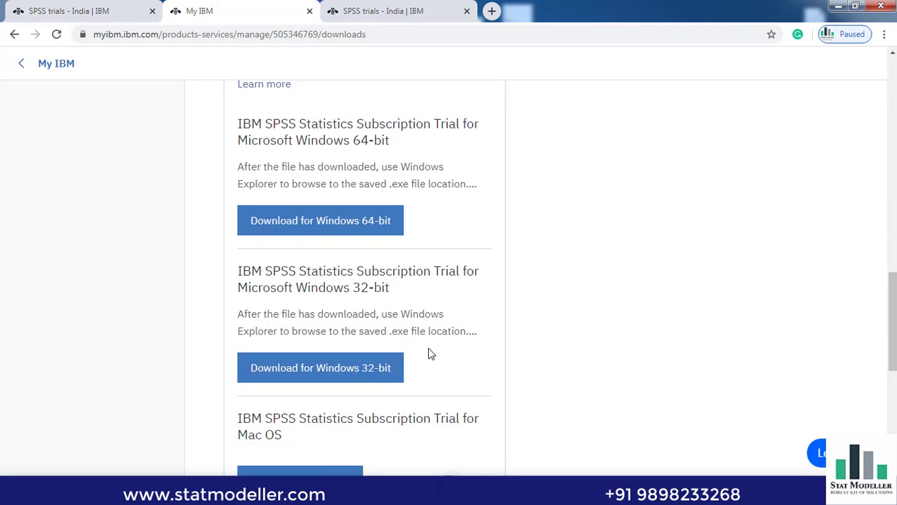
pyautogui.moveTo(345, 253)
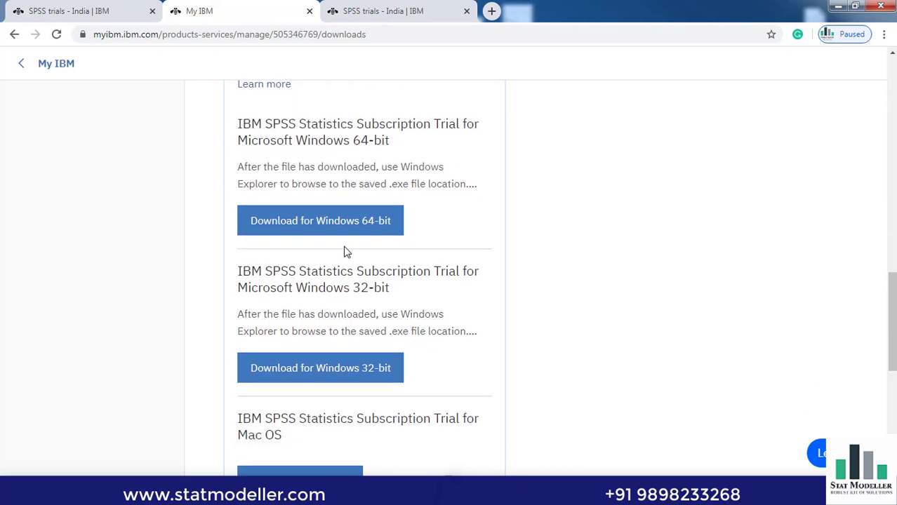
pyautogui.moveTo(365, 244)
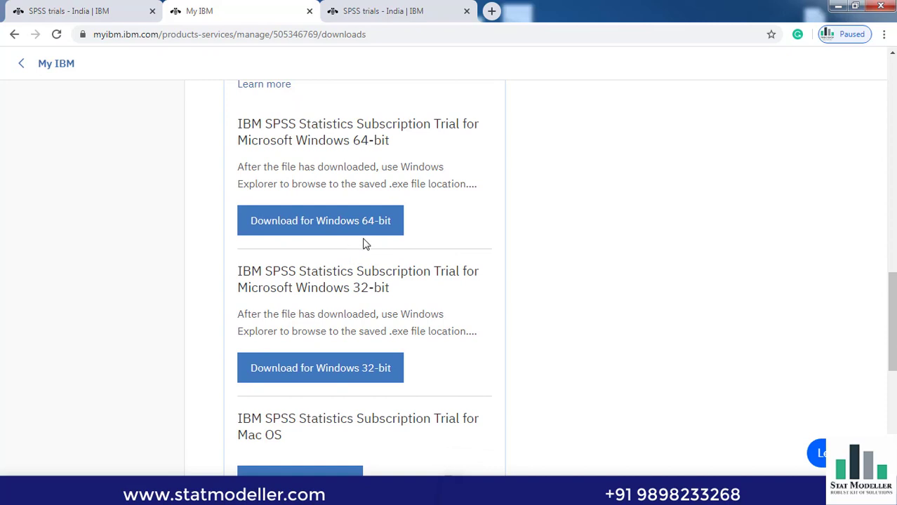
pyautogui.moveTo(324, 231)
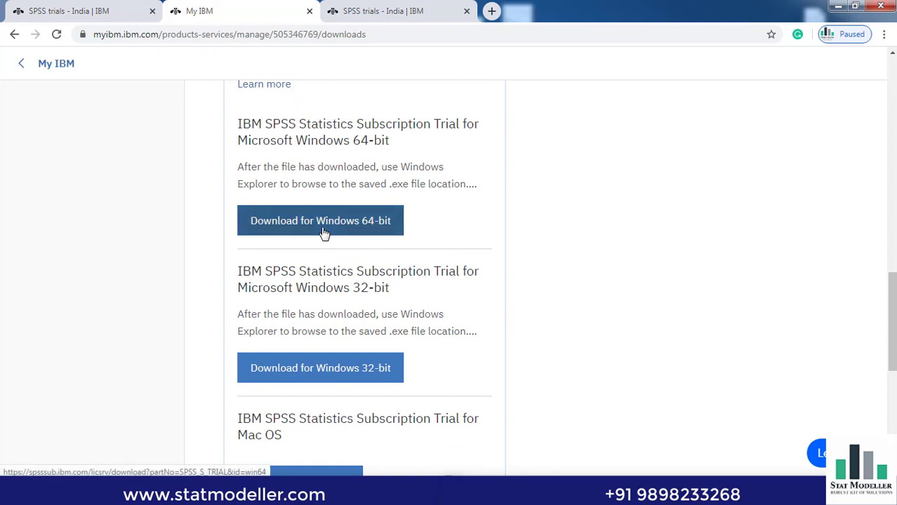
pyautogui.click(320, 220)
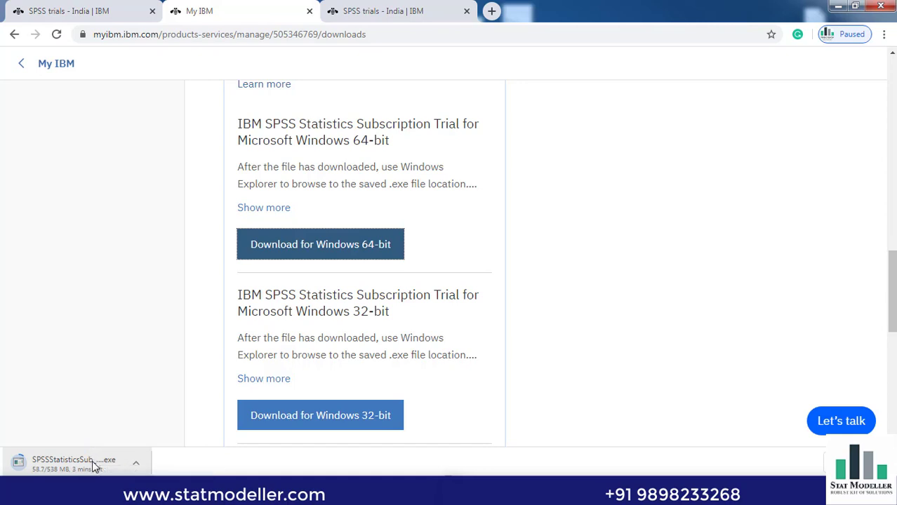
# Run the downloaded .exe installer from the browser's download bar
pyautogui.click(75, 463)
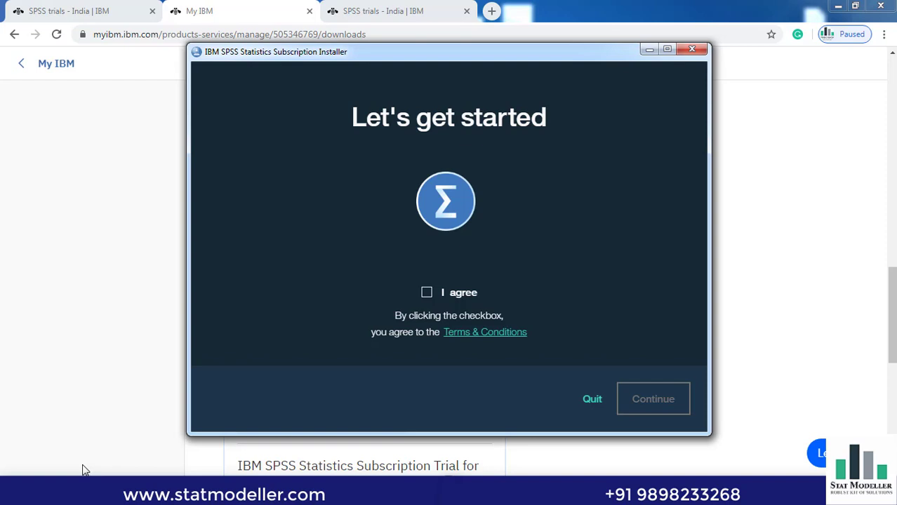
pyautogui.moveTo(495, 163)
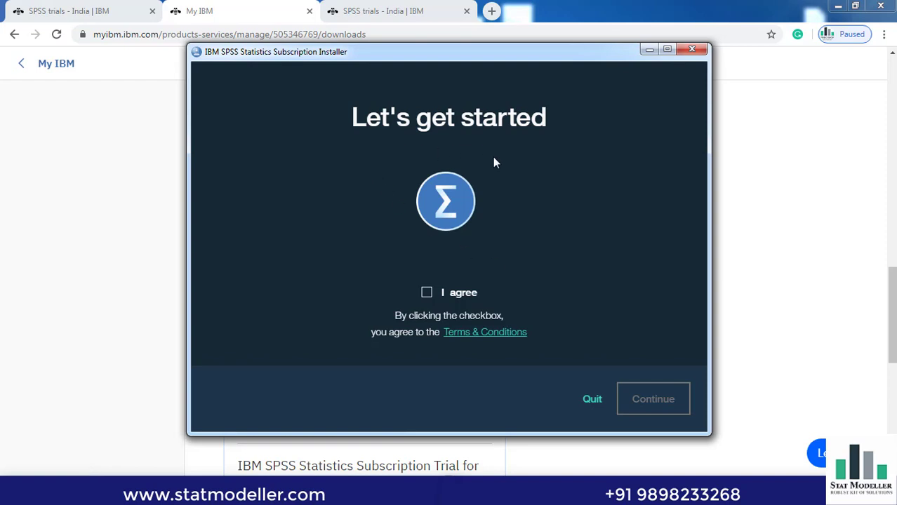
pyautogui.moveTo(426, 295)
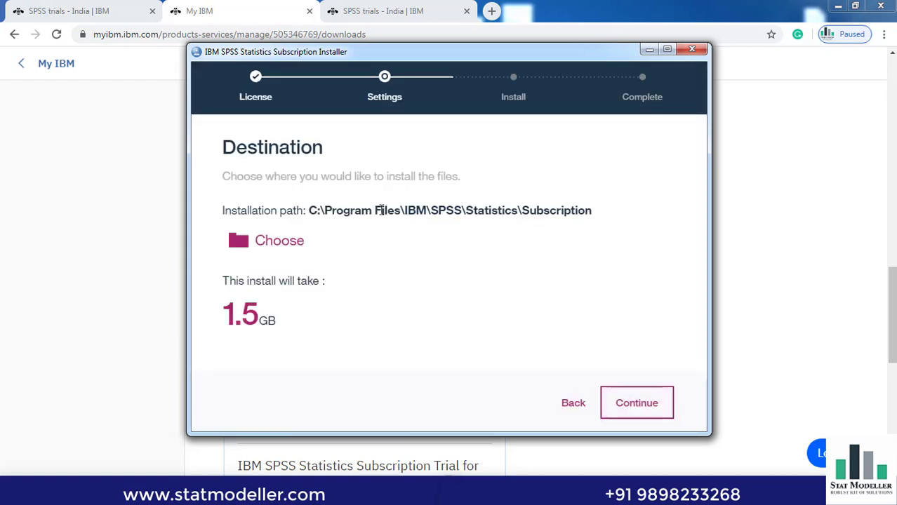
pyautogui.moveTo(315, 225)
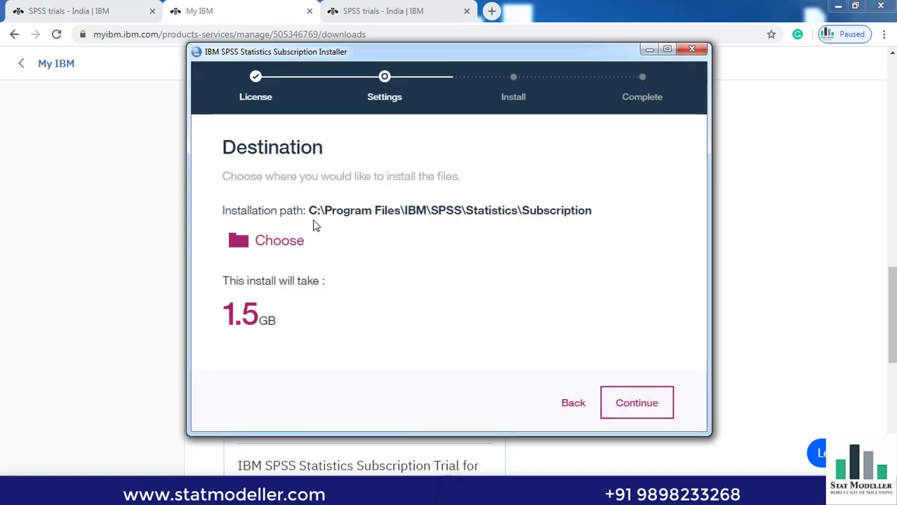
pyautogui.moveTo(399, 217)
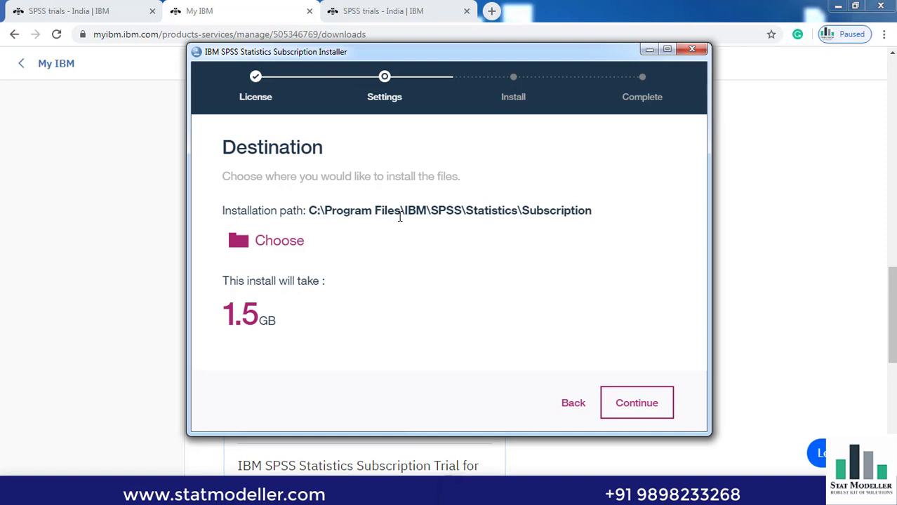
pyautogui.moveTo(432, 230)
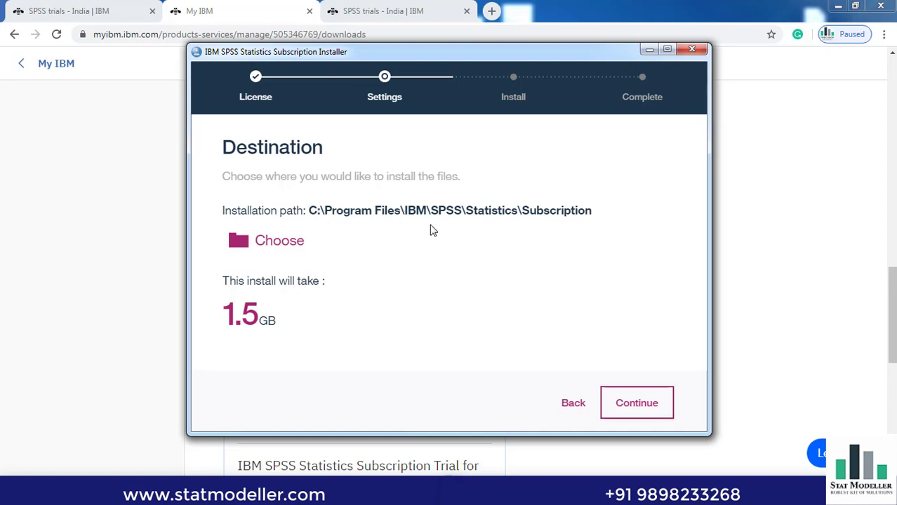
pyautogui.moveTo(391, 236)
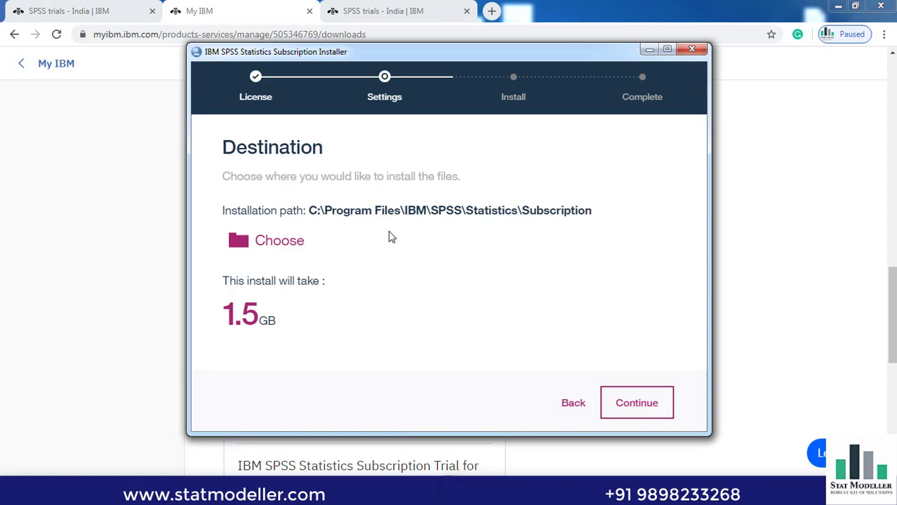
pyautogui.moveTo(352, 249)
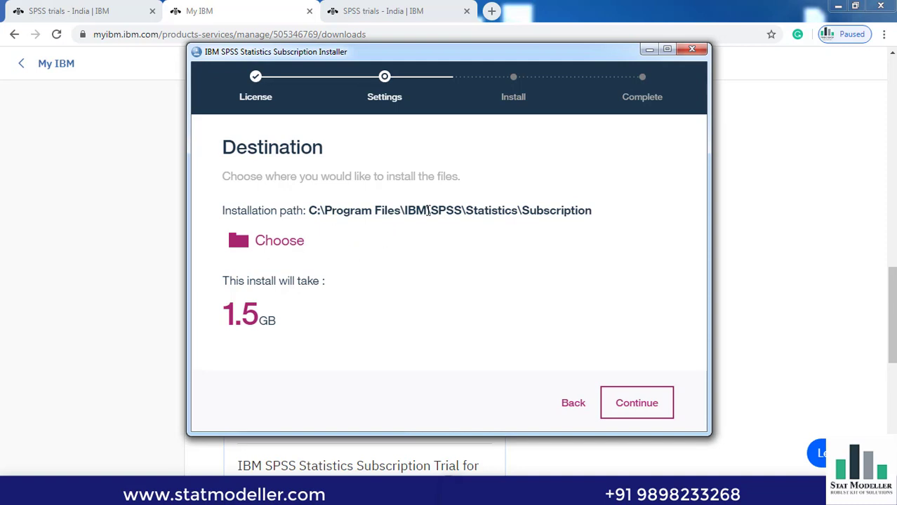
pyautogui.moveTo(309, 297)
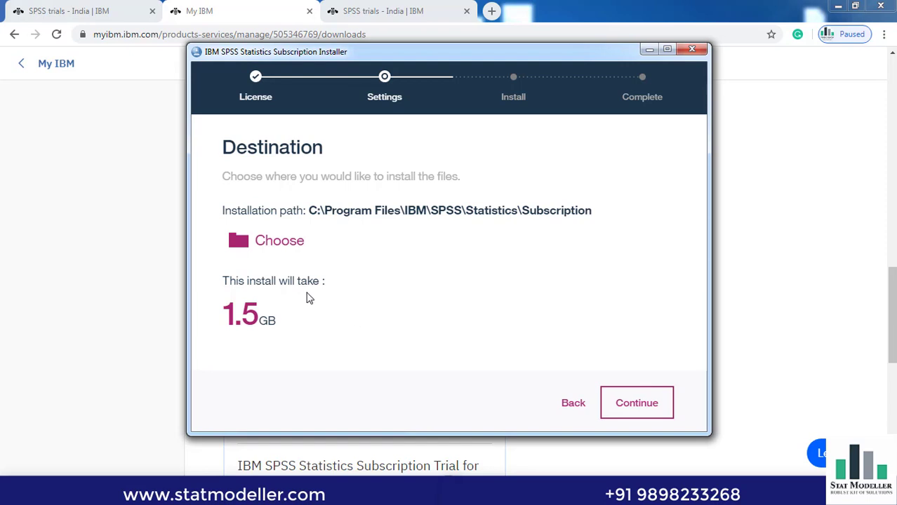
pyautogui.moveTo(424, 309)
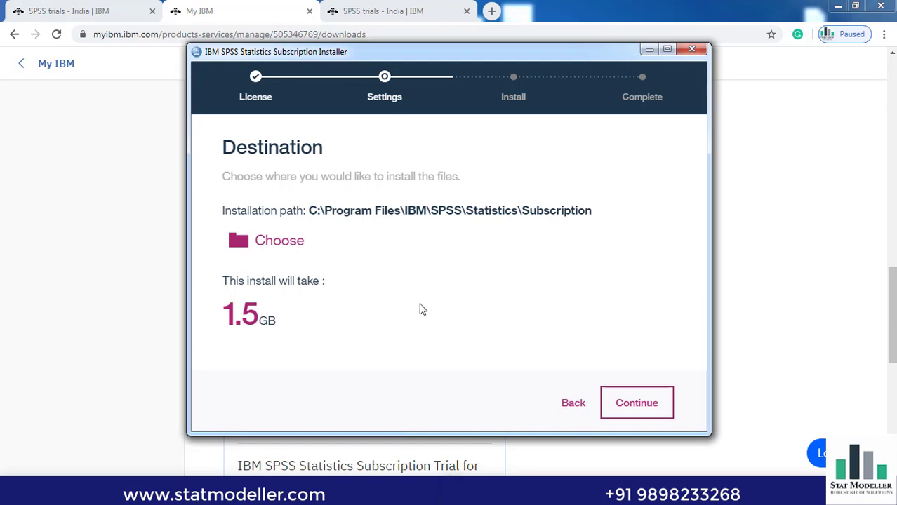
# Keep the default Program Files destination and start the installation
pyautogui.click(637, 403)
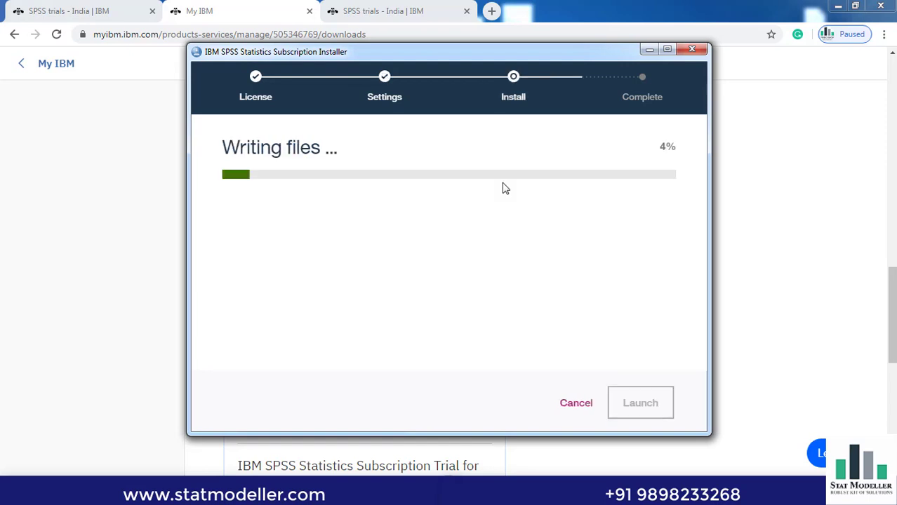
pyautogui.moveTo(283, 214)
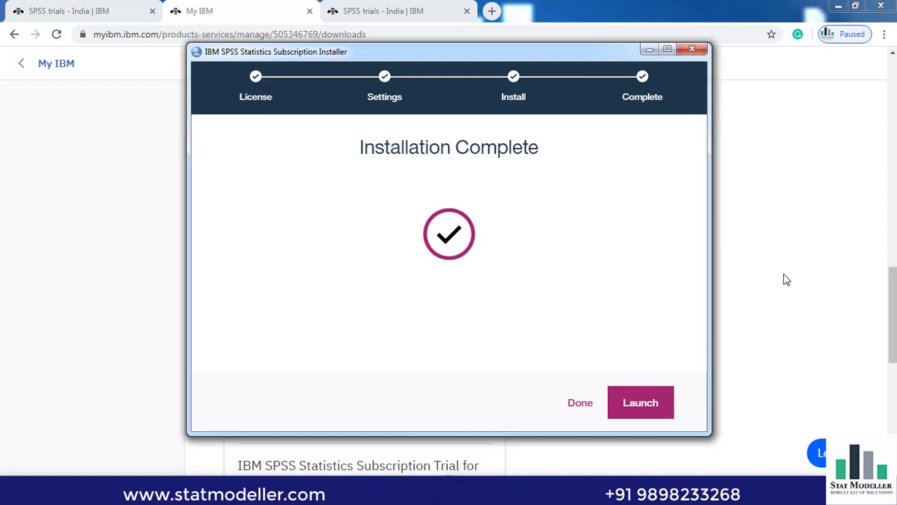
pyautogui.moveTo(514, 211)
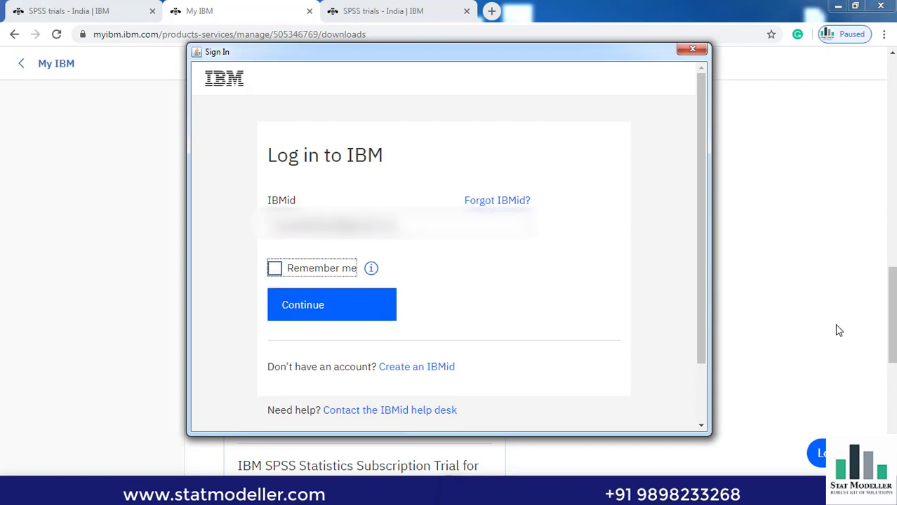
# Log in with the IBMid with Remember me ticked, reaching the 43-days-left welcome screen
pyautogui.click(274, 268)
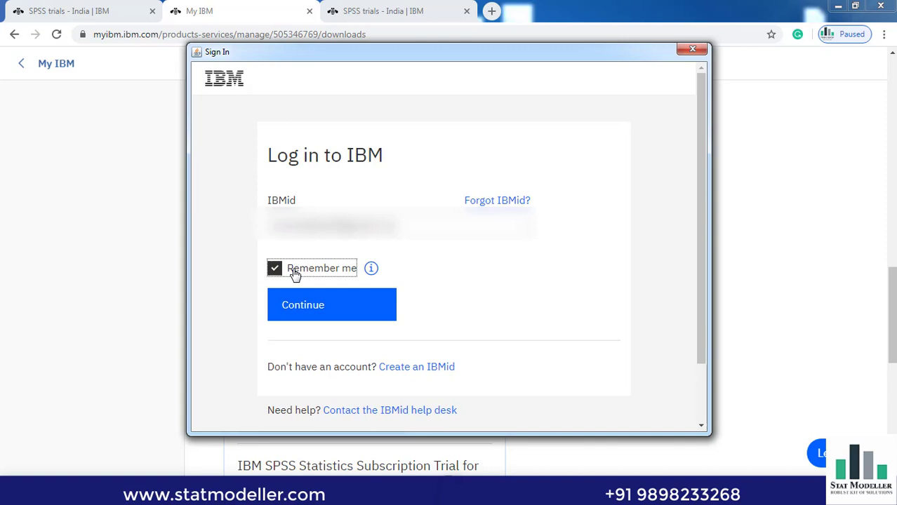
pyautogui.click(331, 304)
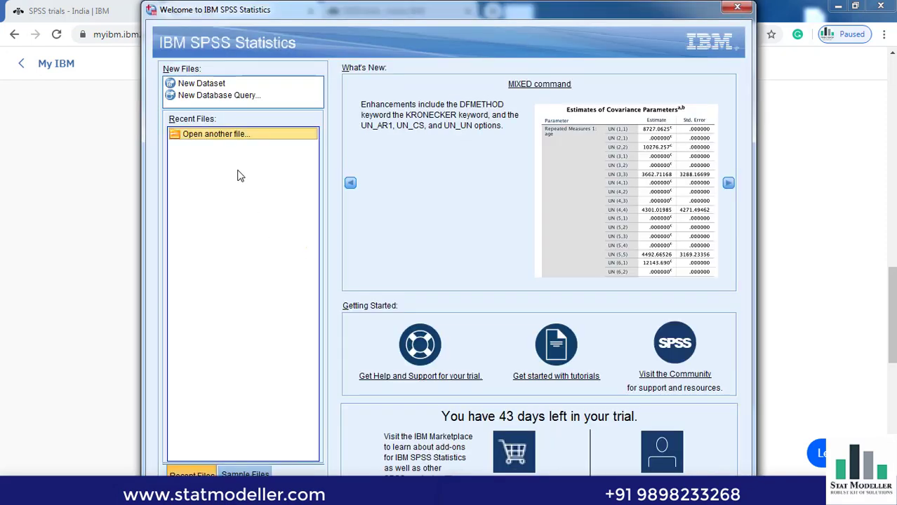
pyautogui.moveTo(561, 135)
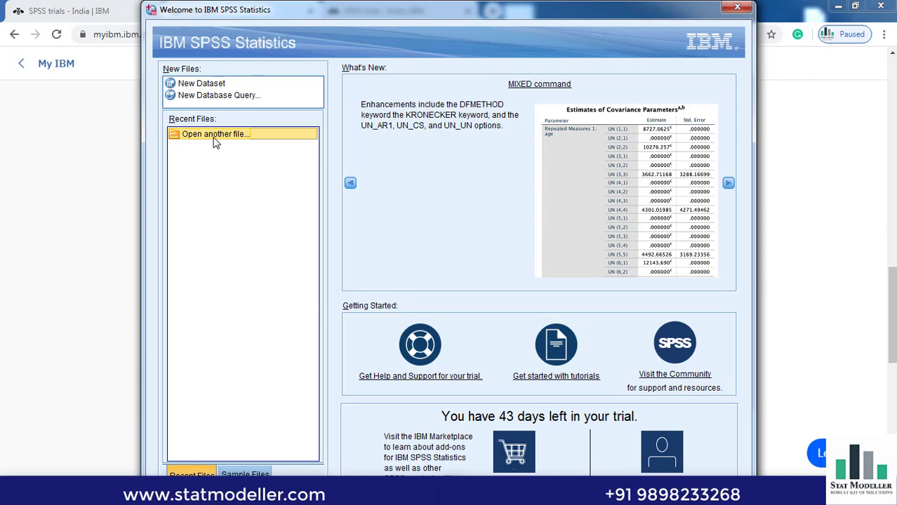
pyautogui.moveTo(738, 8)
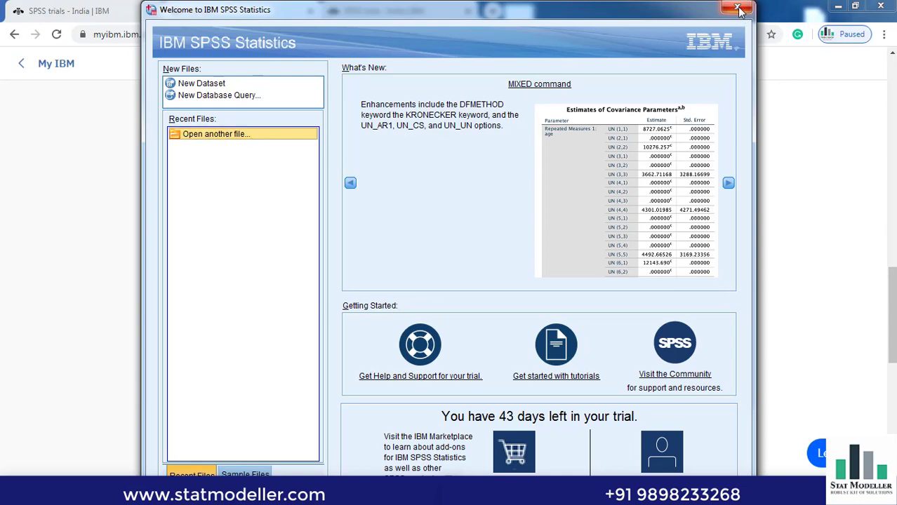
# Dismiss the Welcome to IBM SPSS Statistics dialog, revealing the empty Untitled1 Data Editor
pyautogui.click(735, 8)
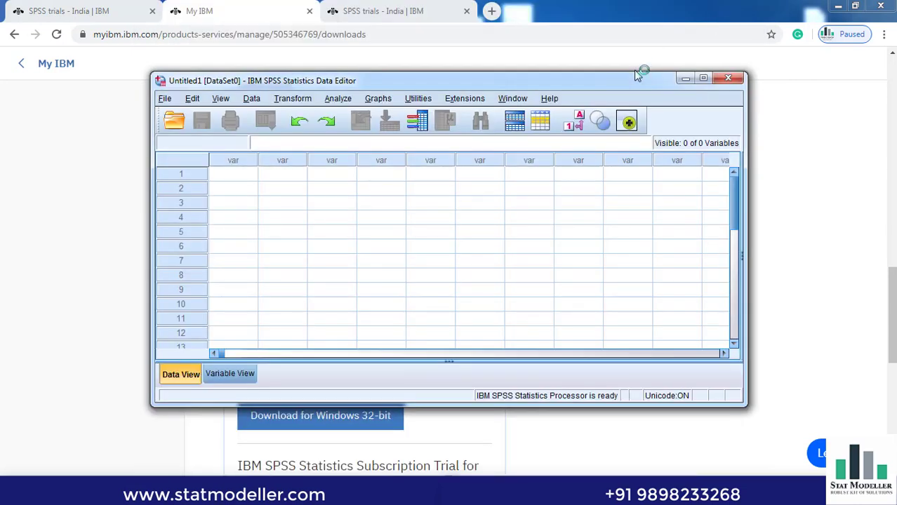